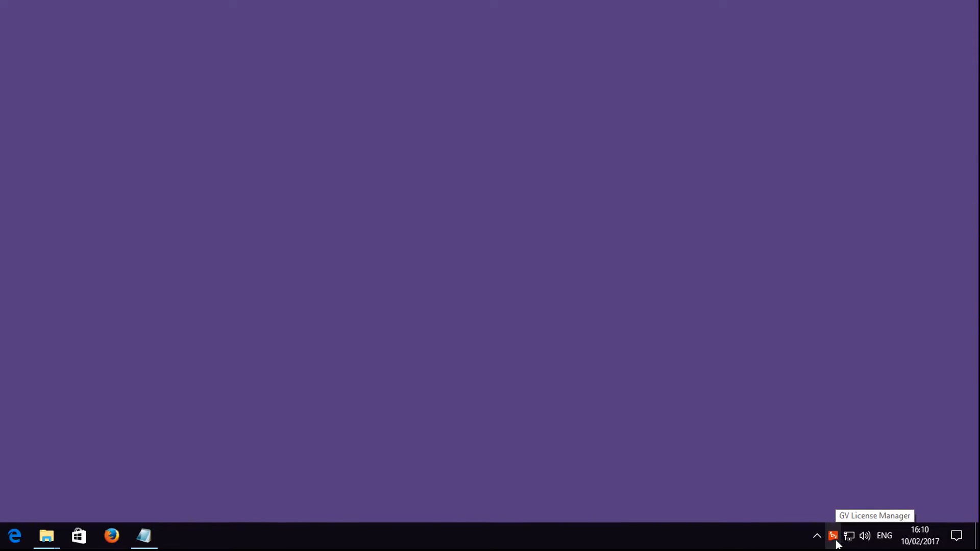
# Step: Register the EDIUS serial number via Online Activation from the tray menu and confirm it
pyautogui.rightClick(833, 536)
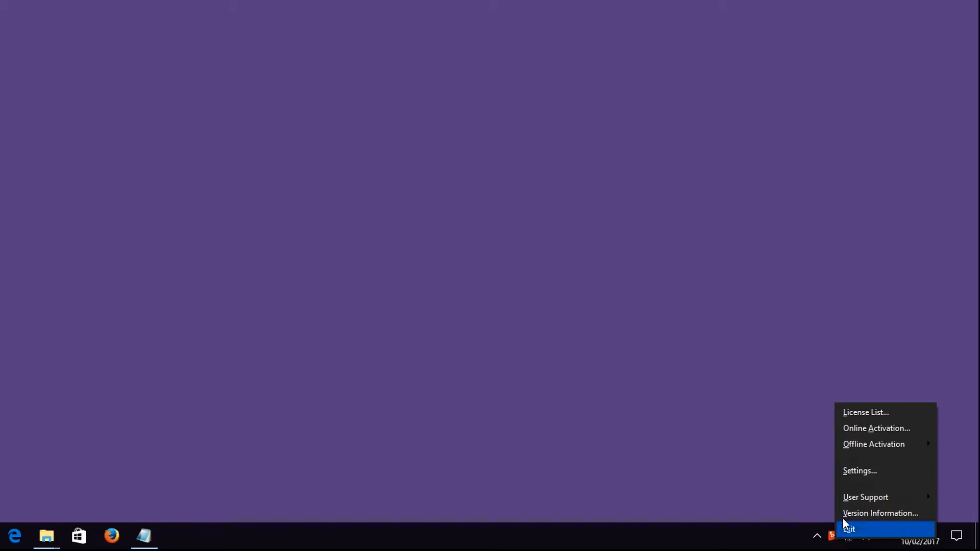
pyautogui.click(875, 428)
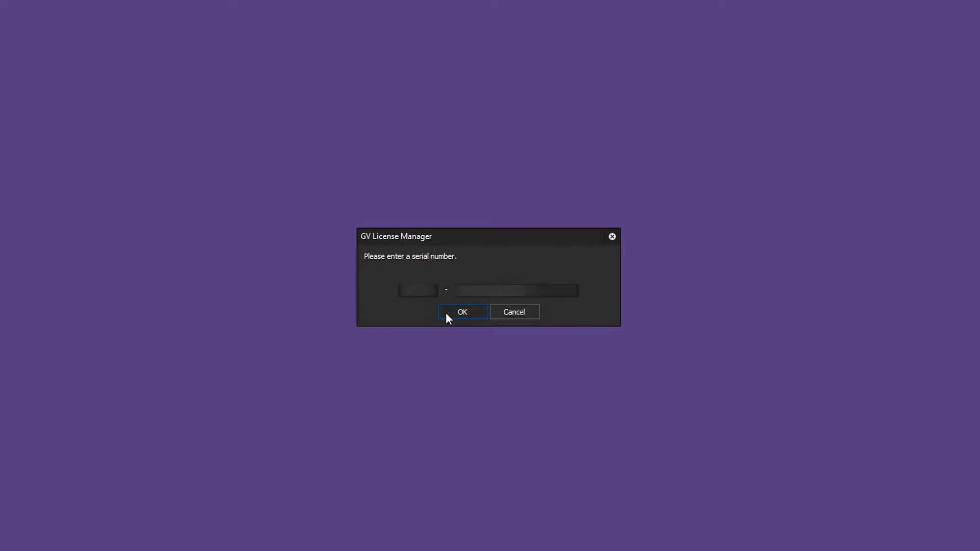
pyautogui.click(462, 312)
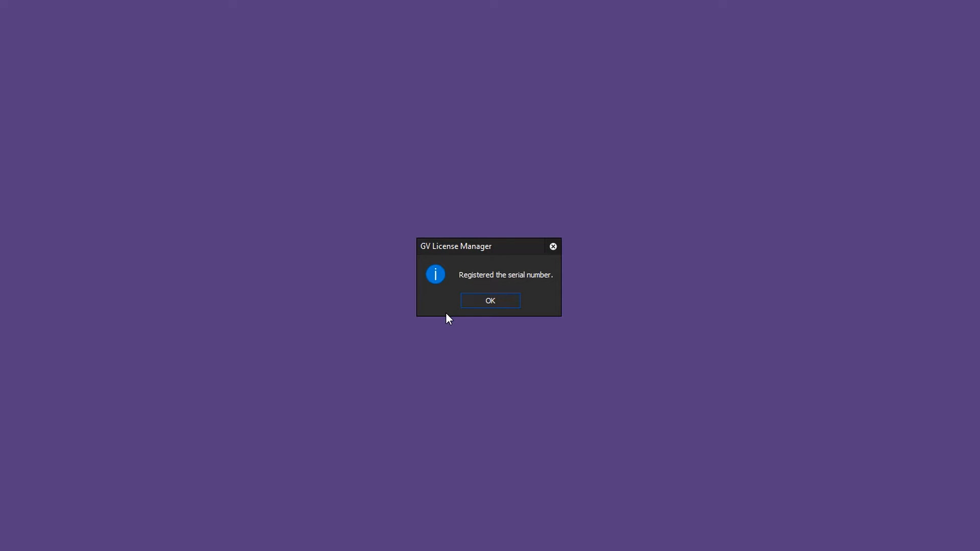
pyautogui.click(490, 300)
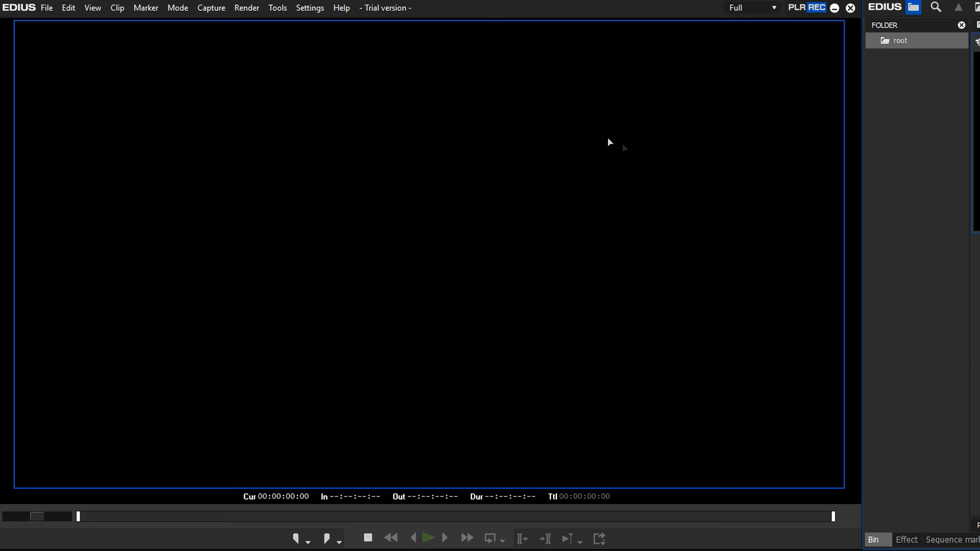
# Step: Register the serial from Help > Serial number registration and acknowledge the restart notice
pyautogui.click(341, 7)
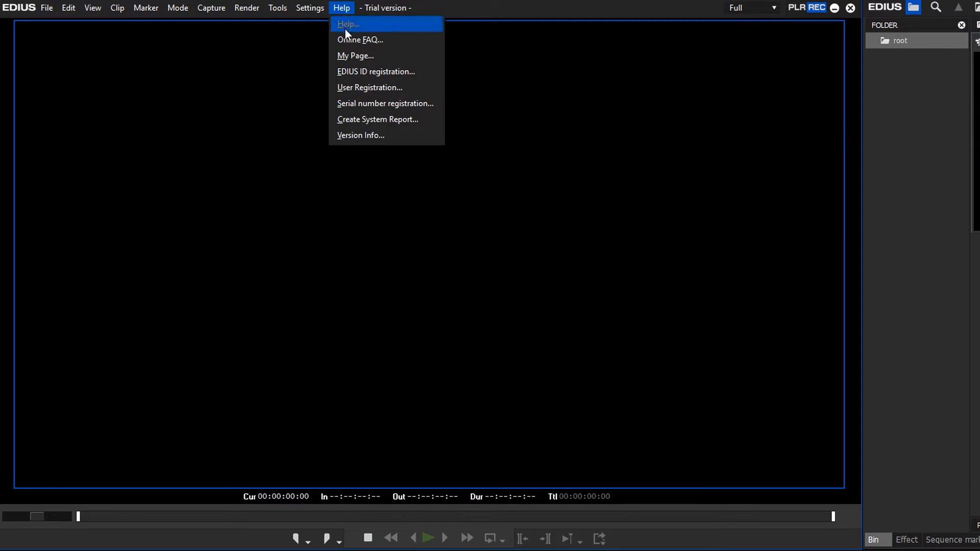
pyautogui.moveTo(361, 103)
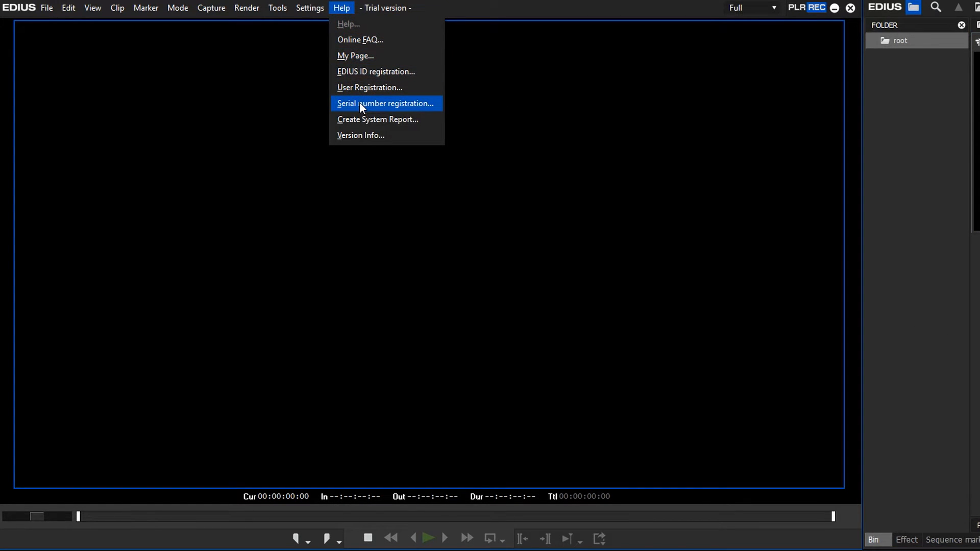
pyautogui.click(385, 103)
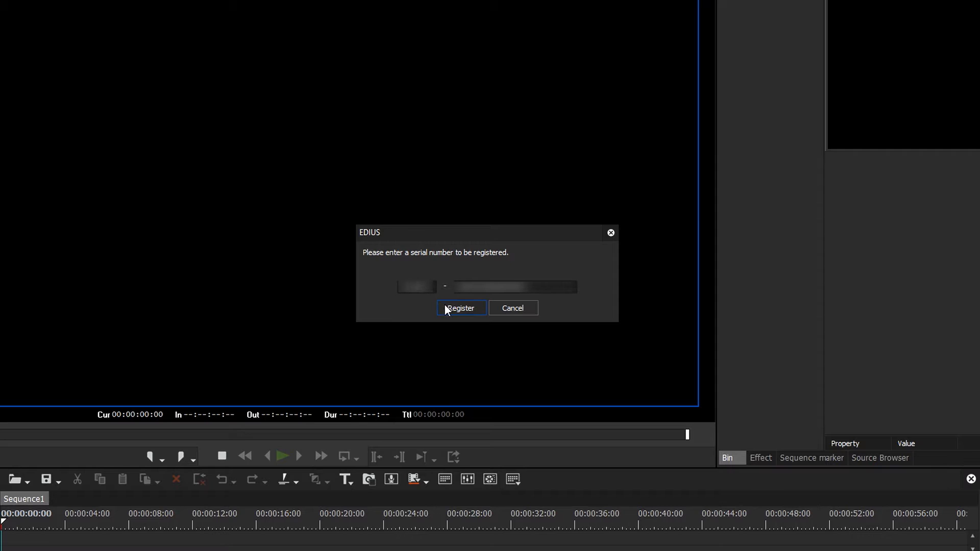
pyautogui.click(460, 307)
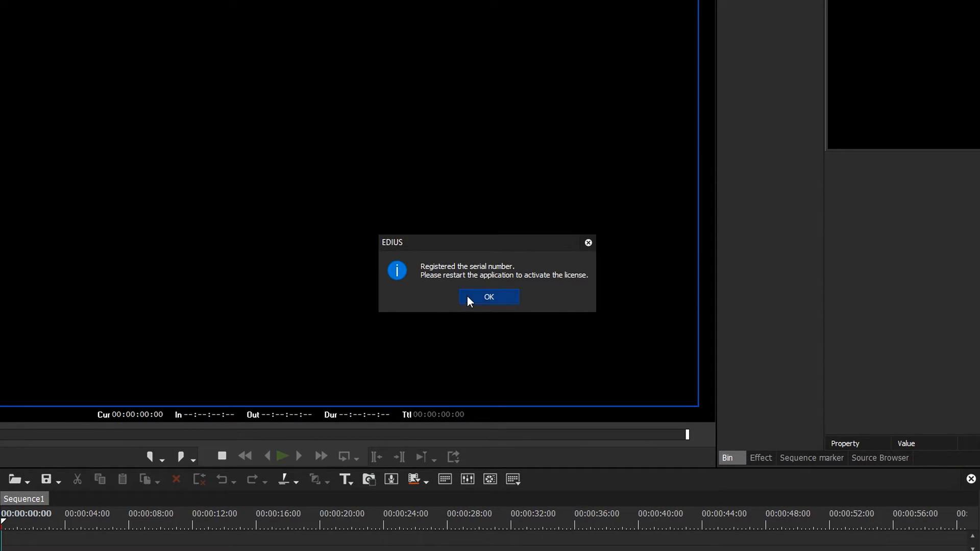
pyautogui.click(489, 296)
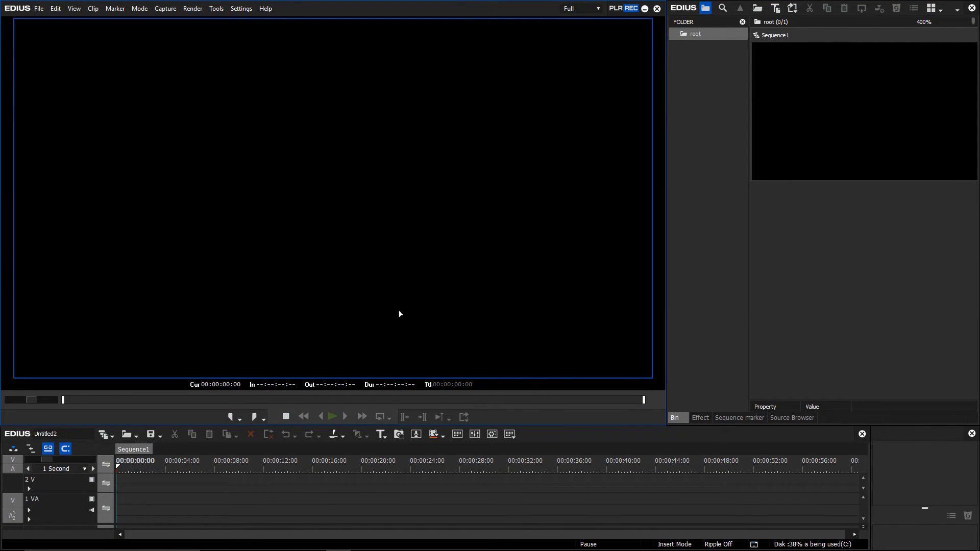
pyautogui.moveTo(686, 305)
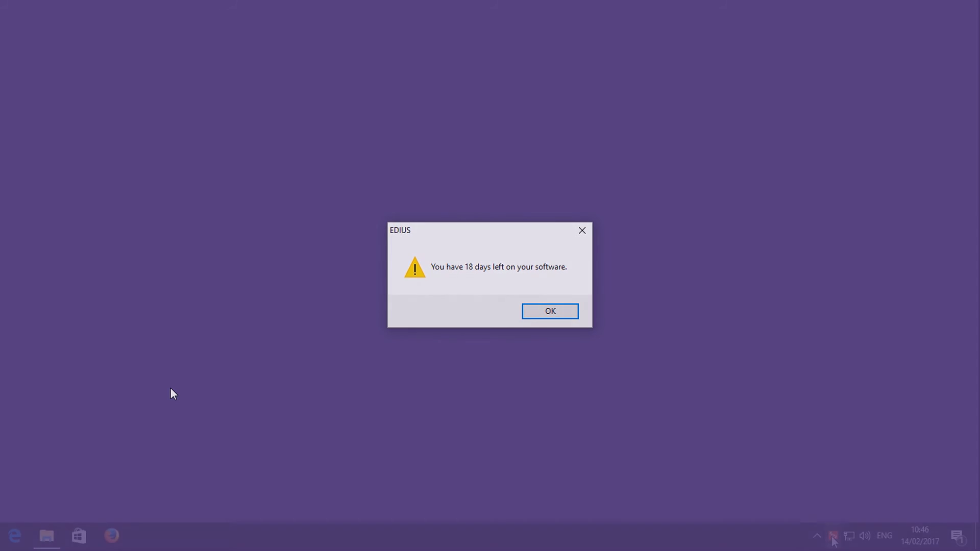
# Step: Dismiss the days-left license expiry warning
pyautogui.click(549, 310)
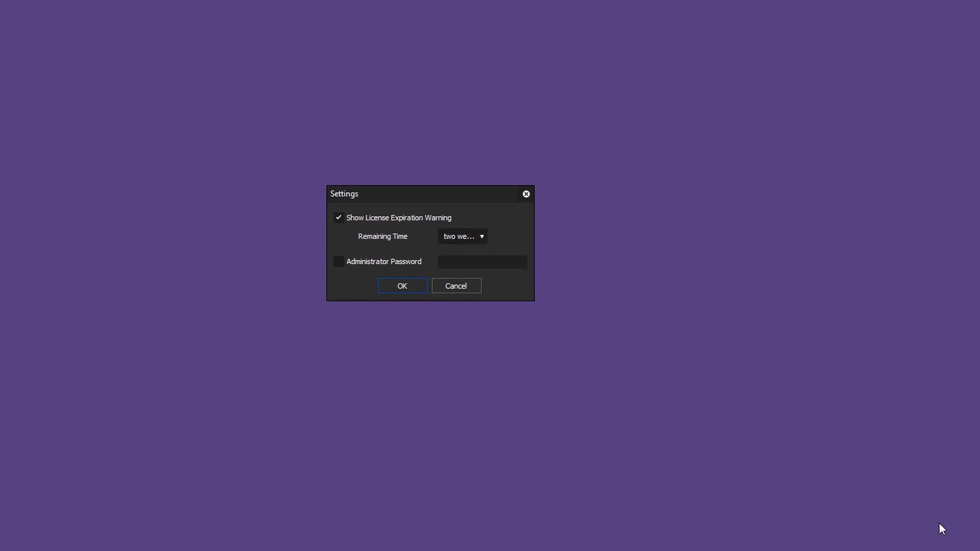